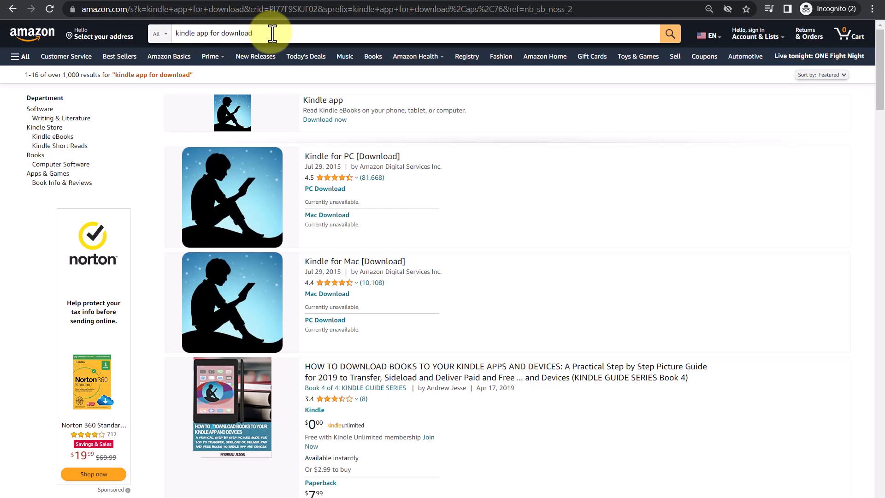
mouse_move(412, 125)
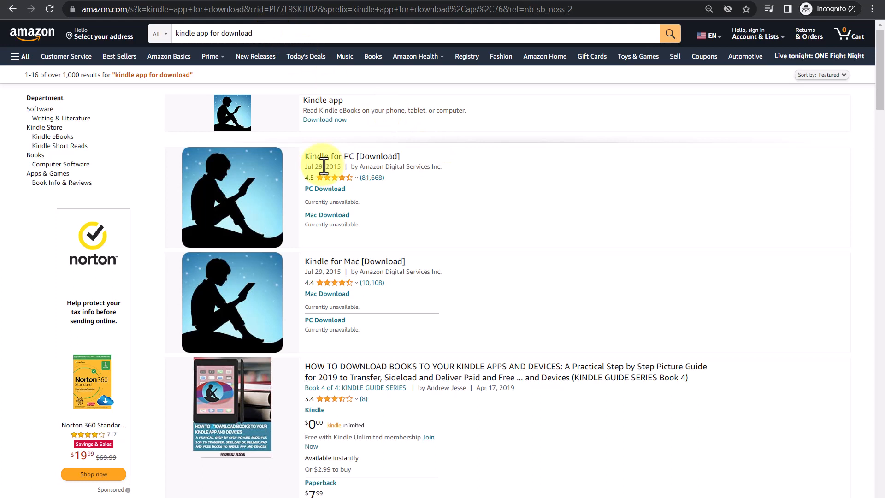
mouse_move(309, 266)
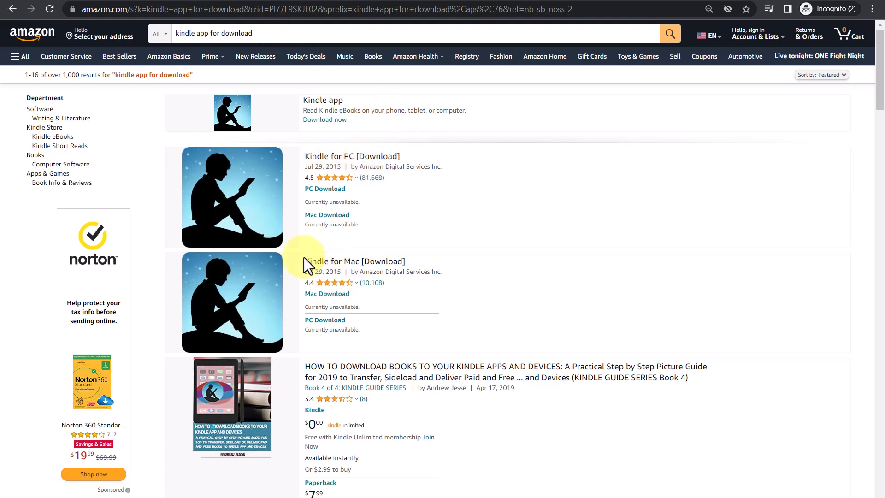
mouse_move(427, 267)
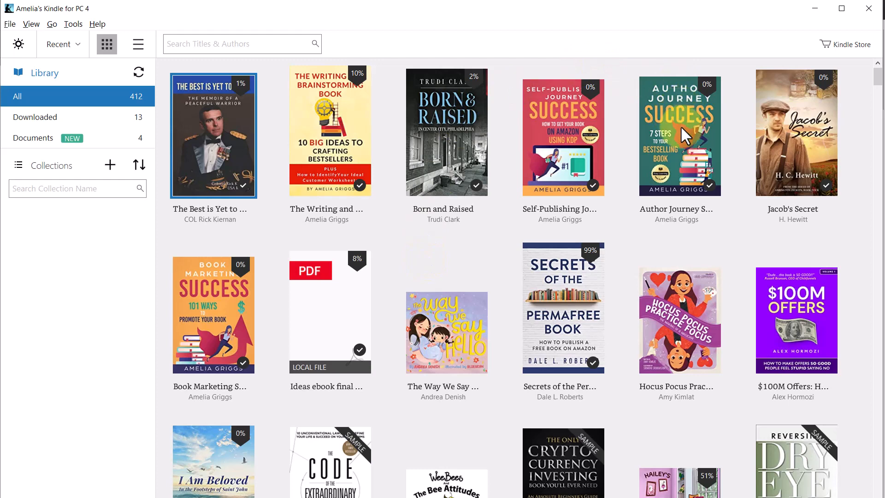
mouse_move(683, 133)
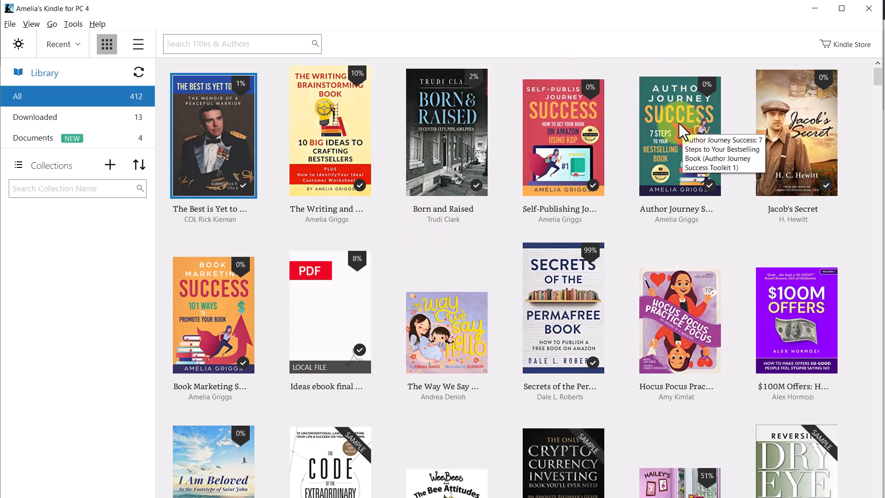
- Open Author Journey Success from the Kindle library
double_click(680, 136)
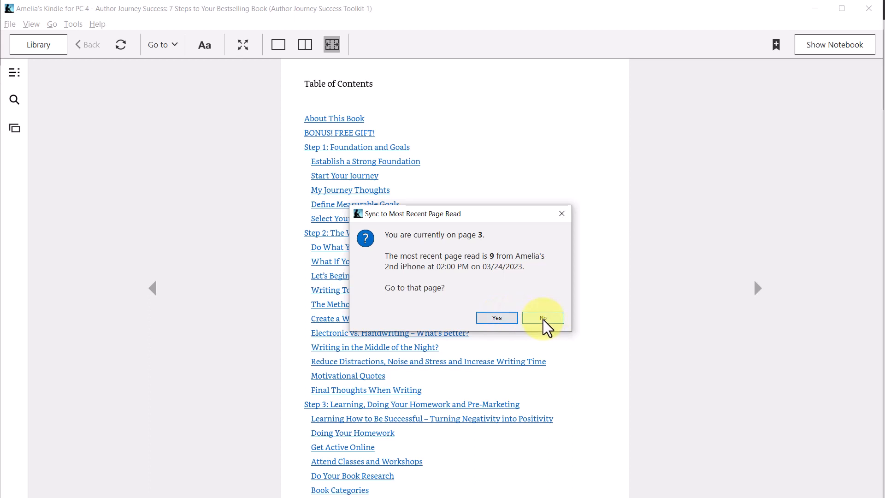
- Decline the sync prompt and stay on the table of contents page
left_click(543, 318)
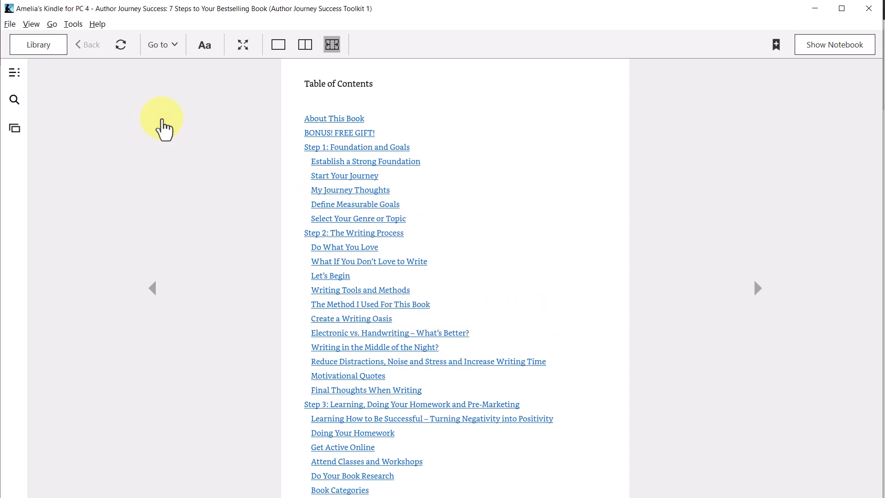
mouse_move(617, 159)
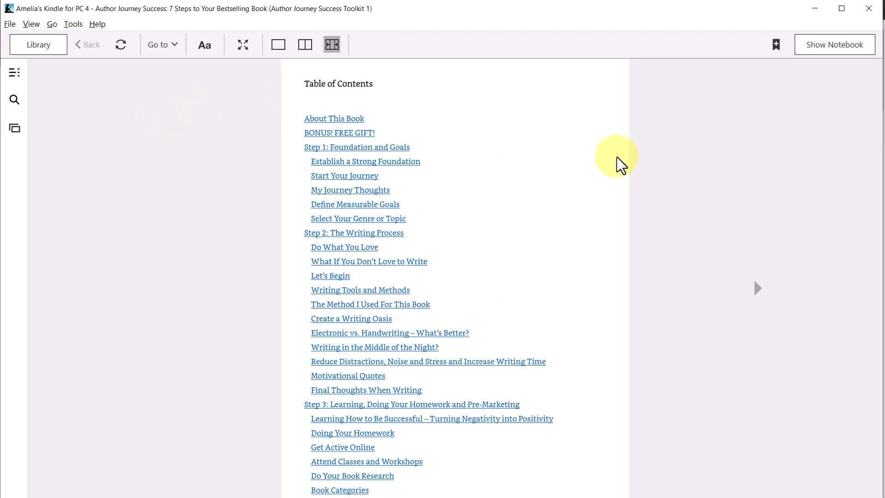
mouse_move(631, 166)
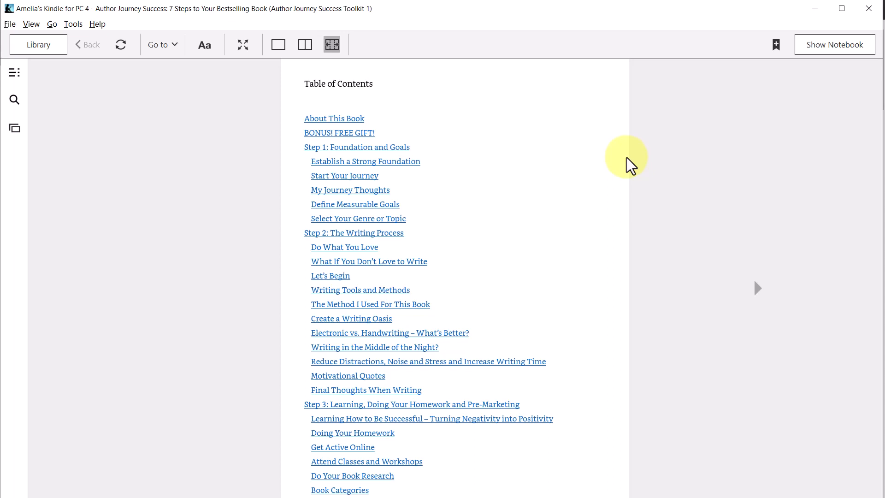
mouse_move(307, 129)
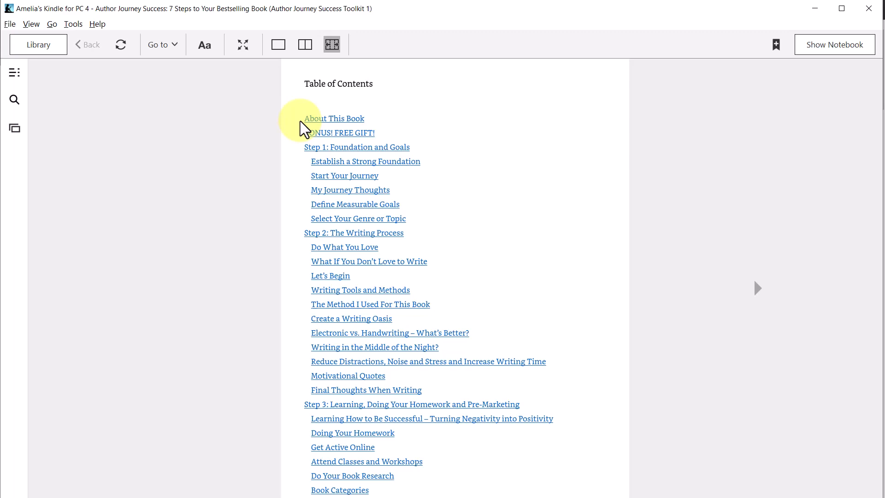
mouse_move(330, 170)
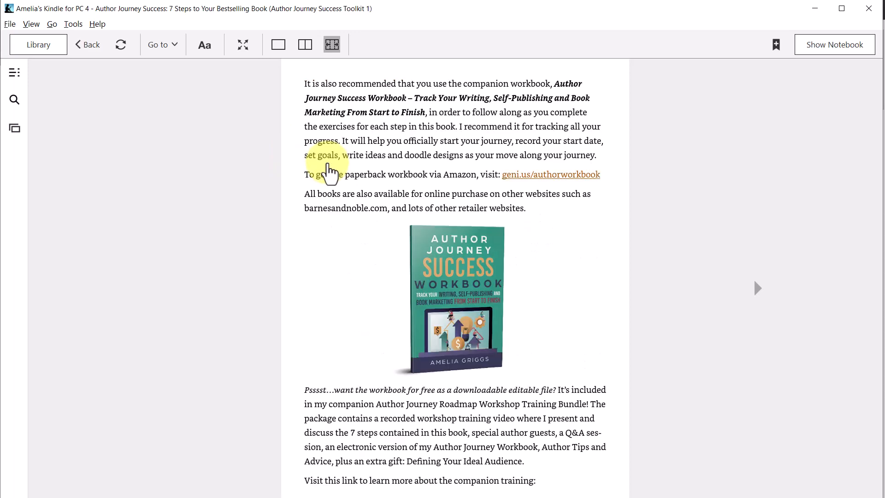
- Go back to the table of contents and show the chapter navigation pane
left_click(757, 288)
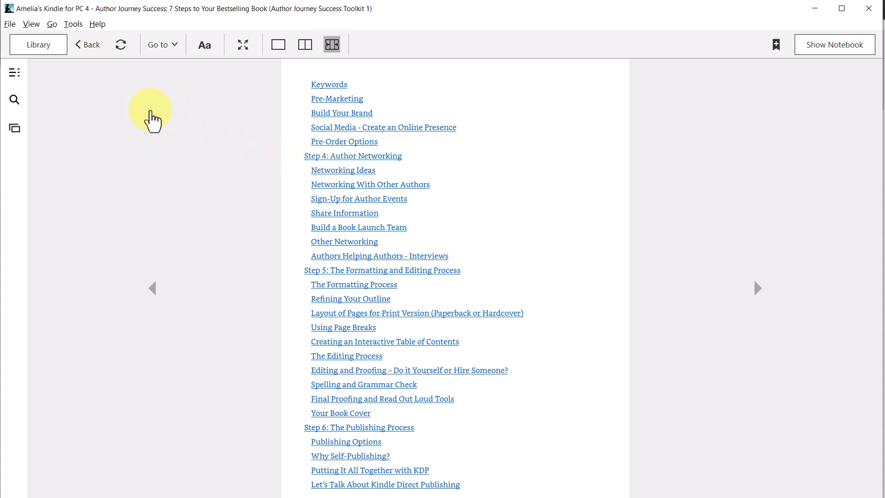
mouse_move(19, 83)
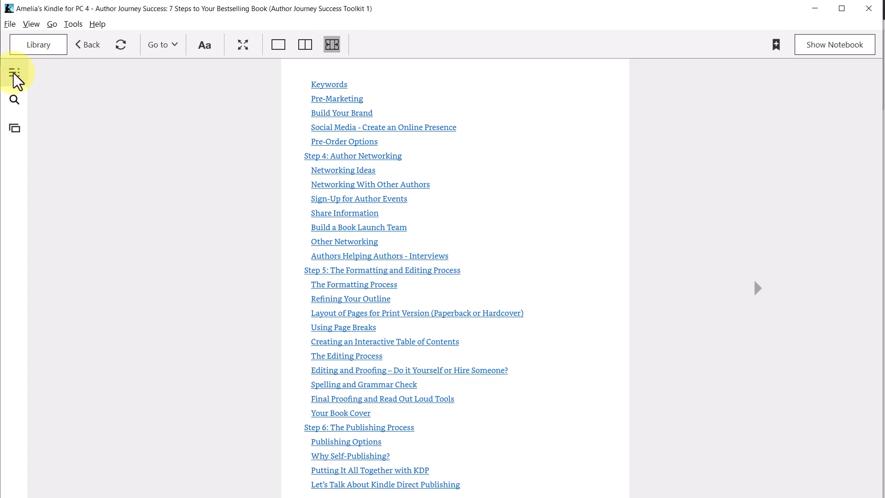
left_click(14, 73)
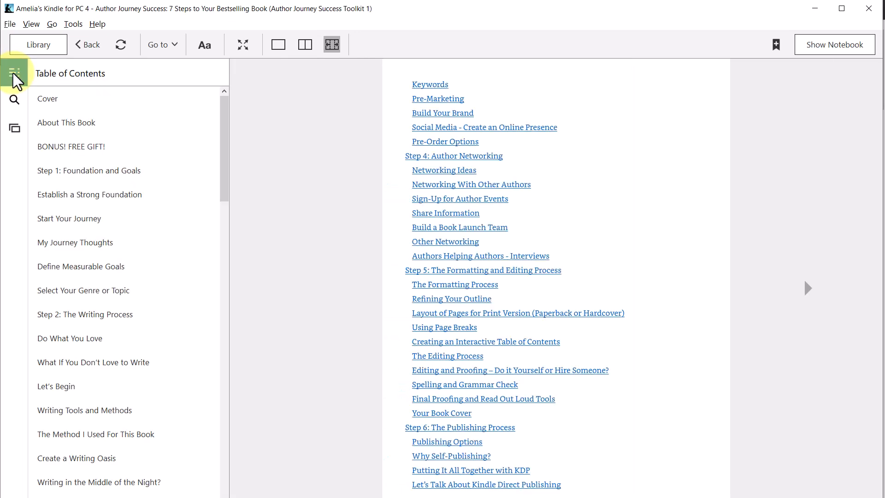
mouse_move(73, 88)
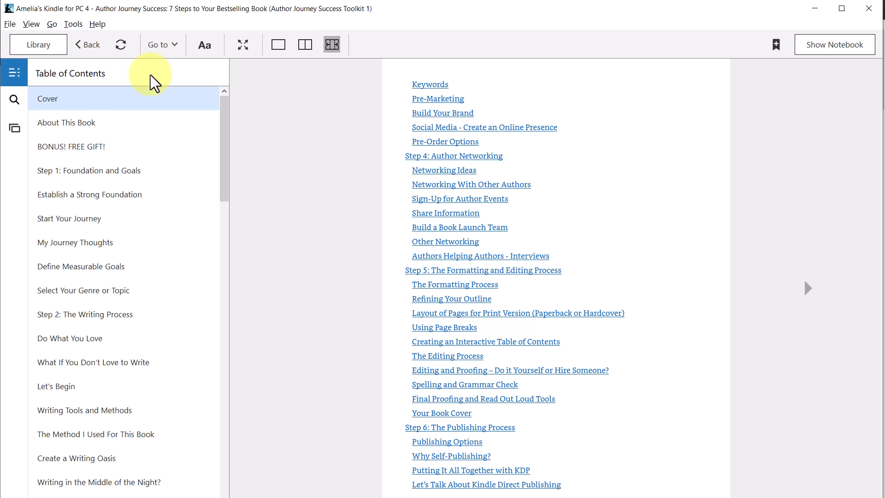
mouse_move(88, 155)
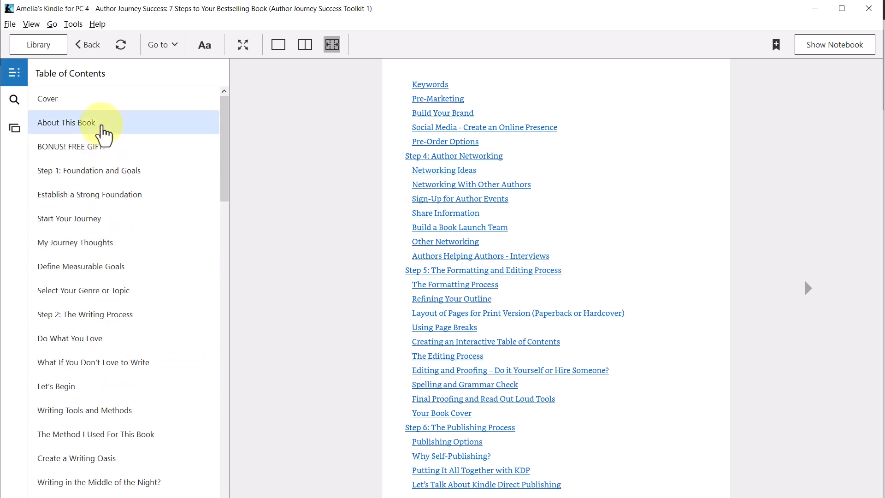
mouse_move(147, 97)
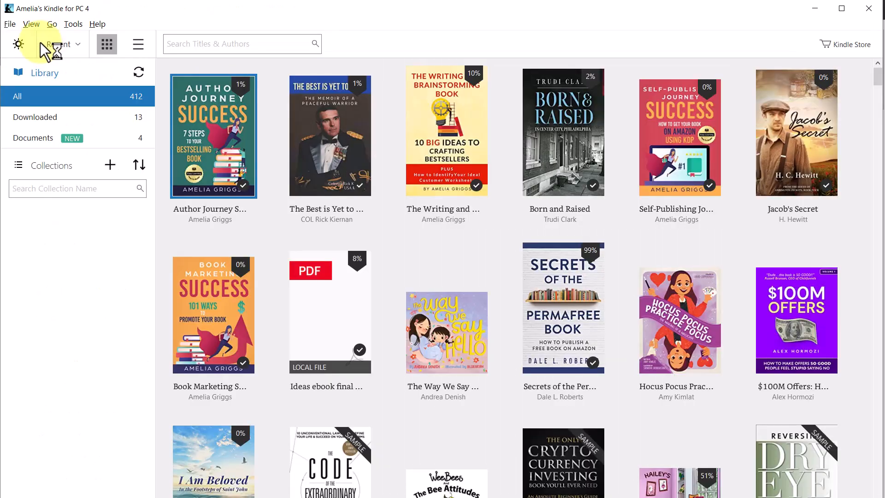
mouse_move(348, 138)
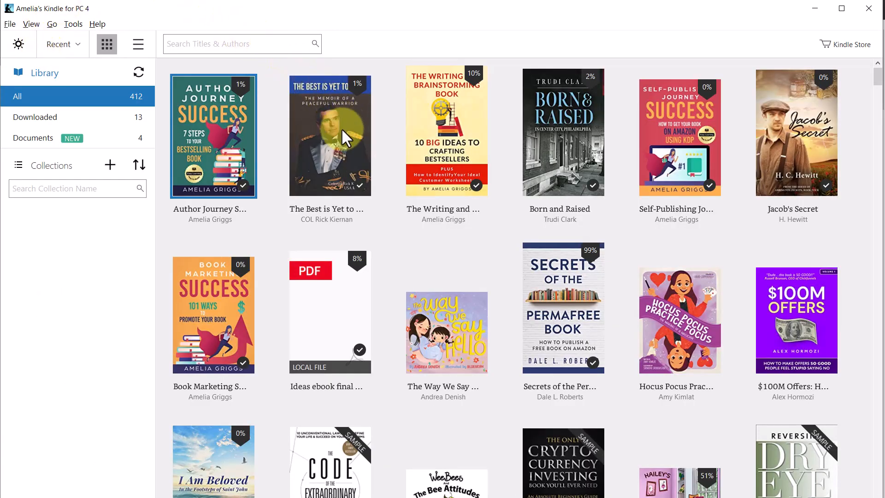
- Open The Best is Yet to Come, view its contents pane, then close it
double_click(330, 135)
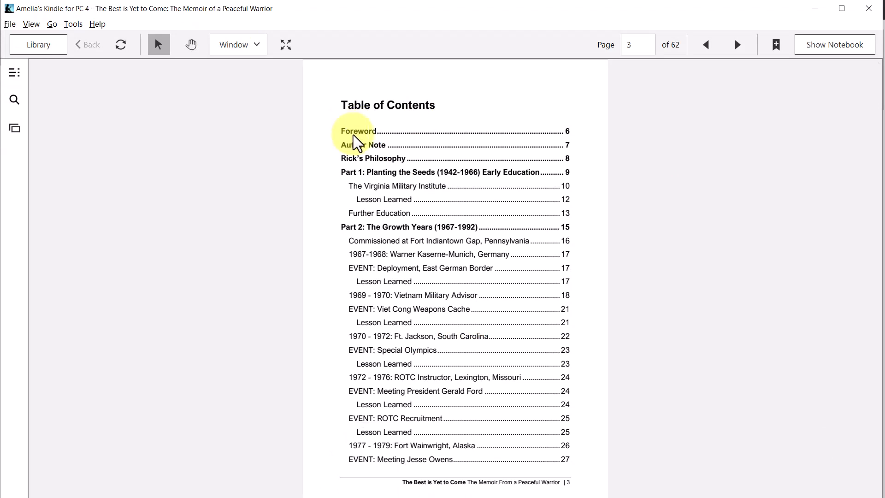
mouse_move(95, 80)
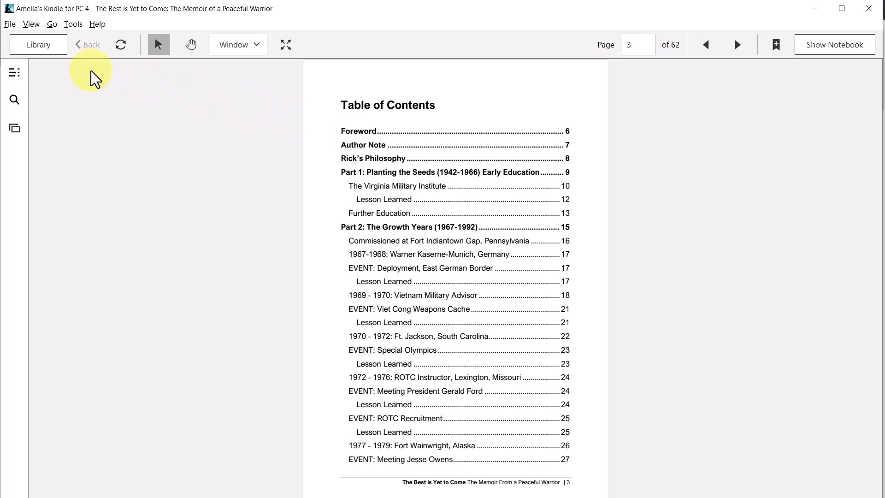
left_click(14, 73)
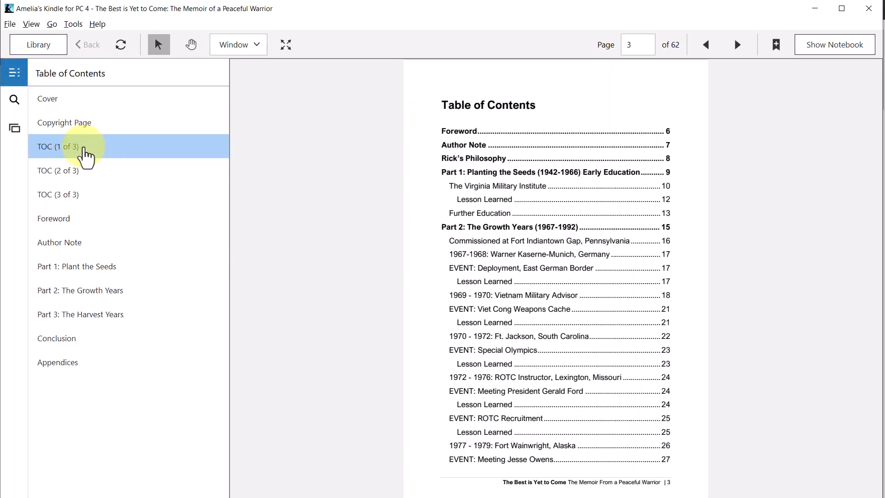
mouse_move(85, 154)
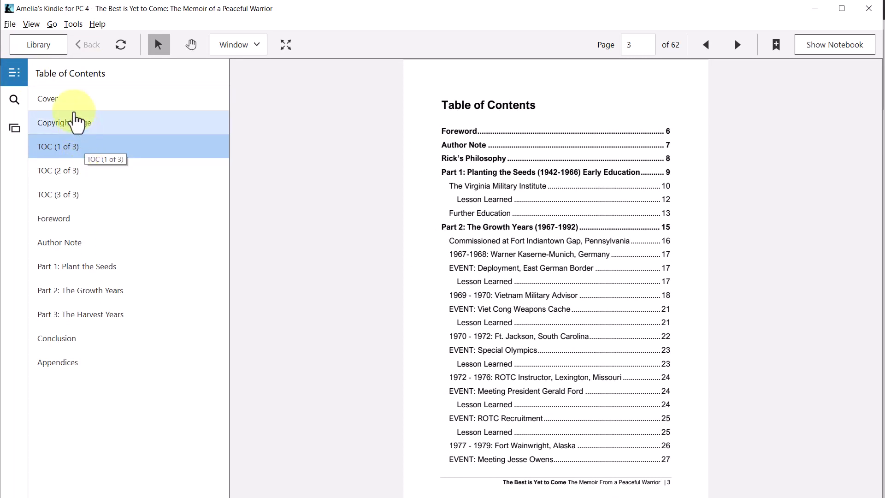
left_click(38, 45)
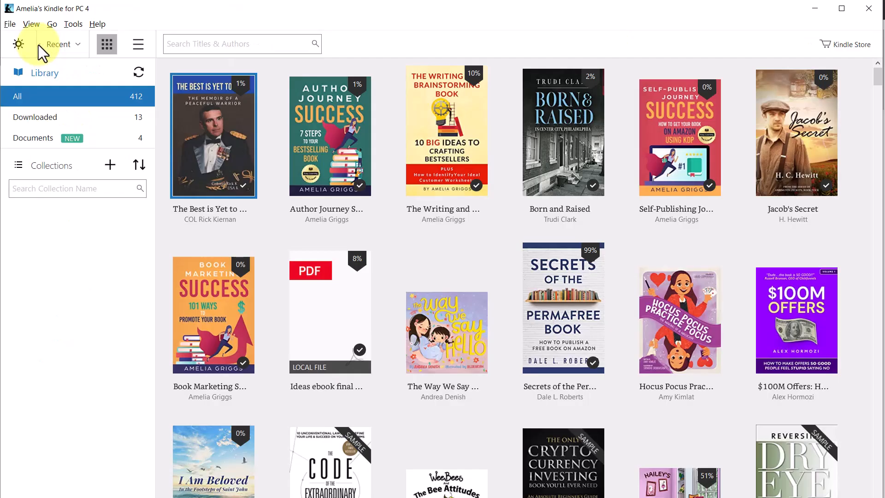
mouse_move(449, 132)
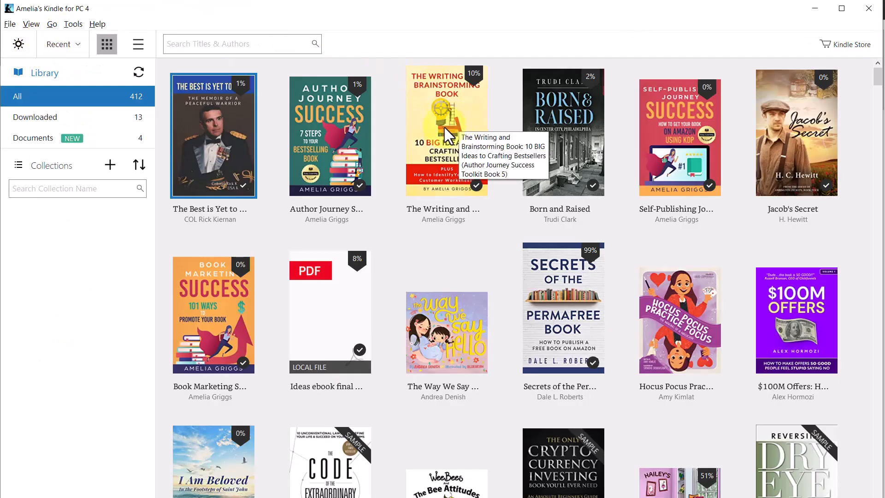
- Open The Writing and Brainstorming Book and turn back to its Contents page
double_click(446, 131)
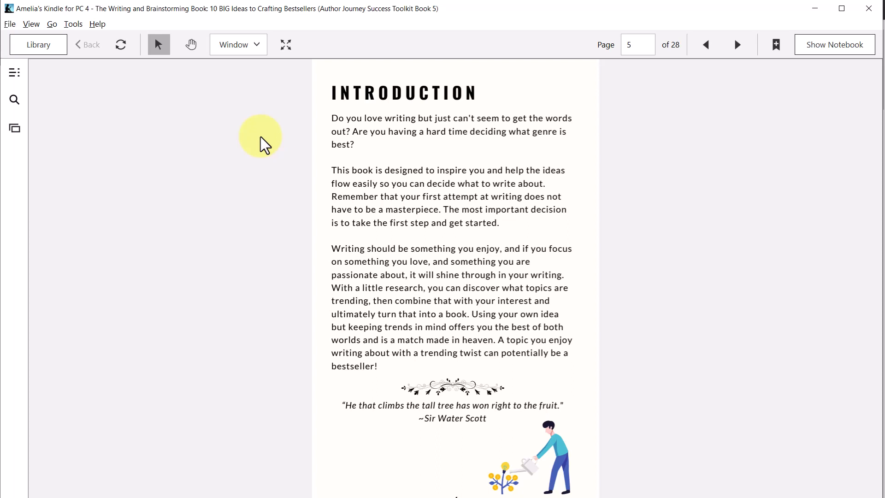
left_click(706, 44)
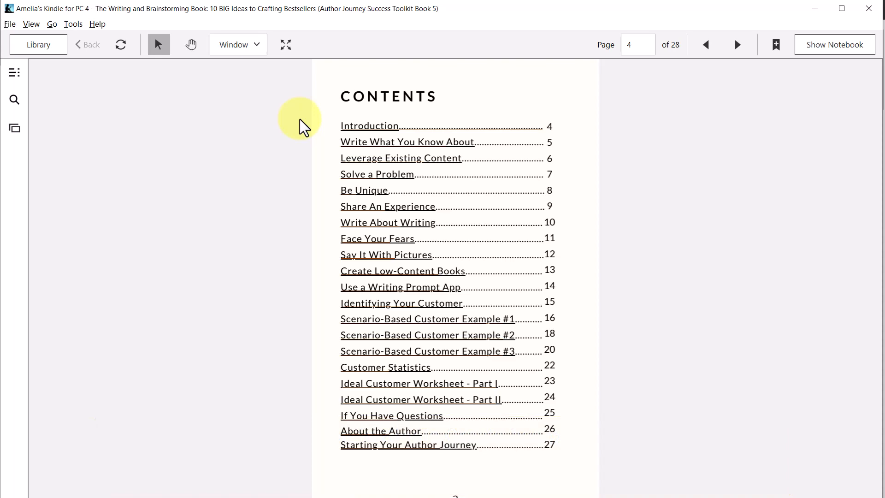
- Page forward to chapter one and back to Contents, then show the contents pane
left_click(737, 44)
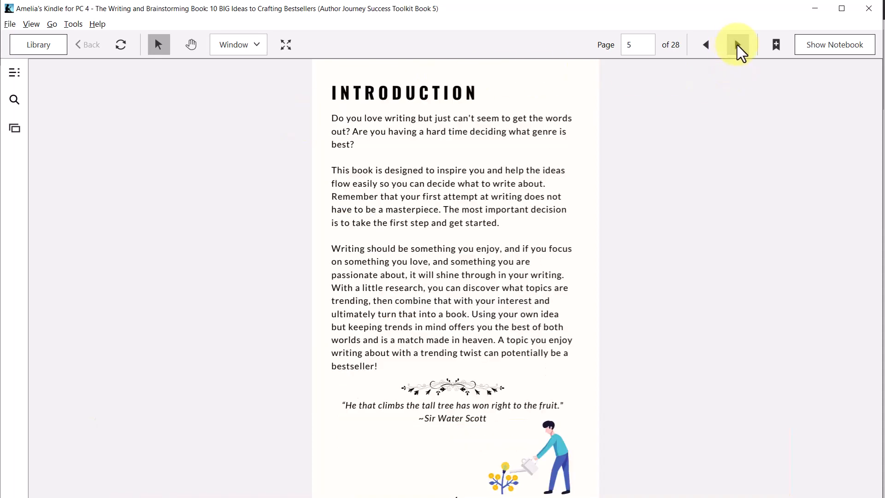
left_click(737, 44)
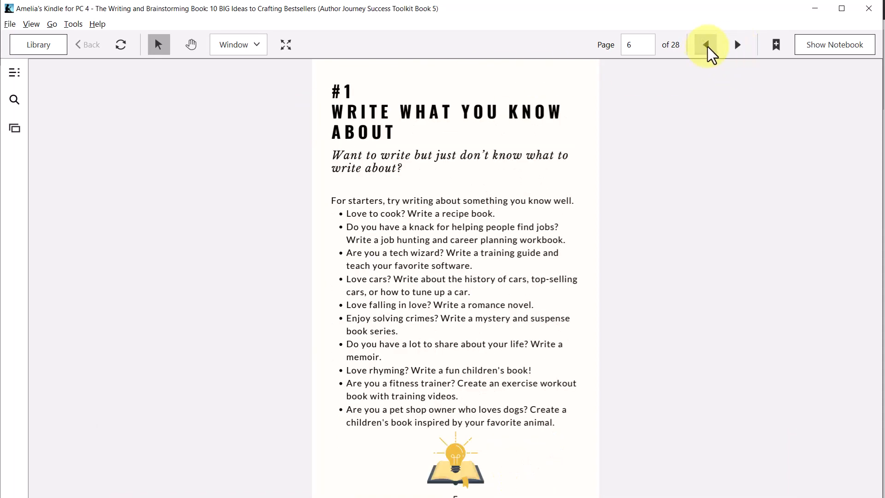
left_click(705, 44)
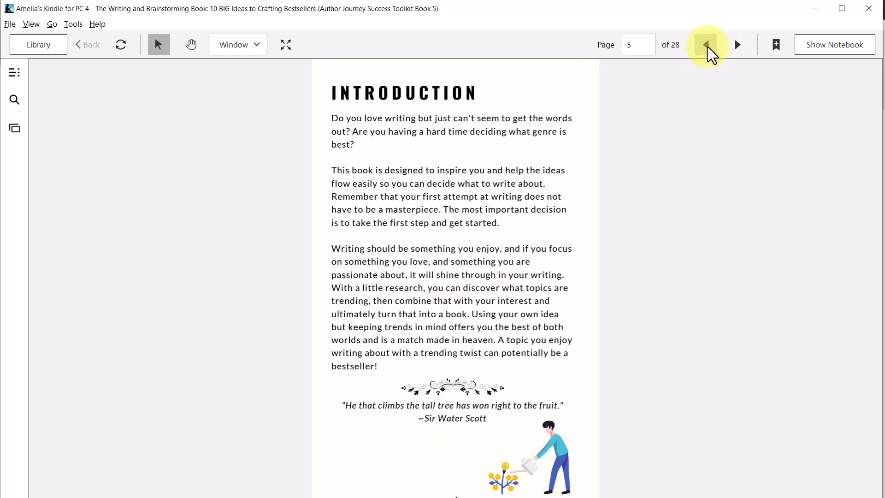
left_click(705, 45)
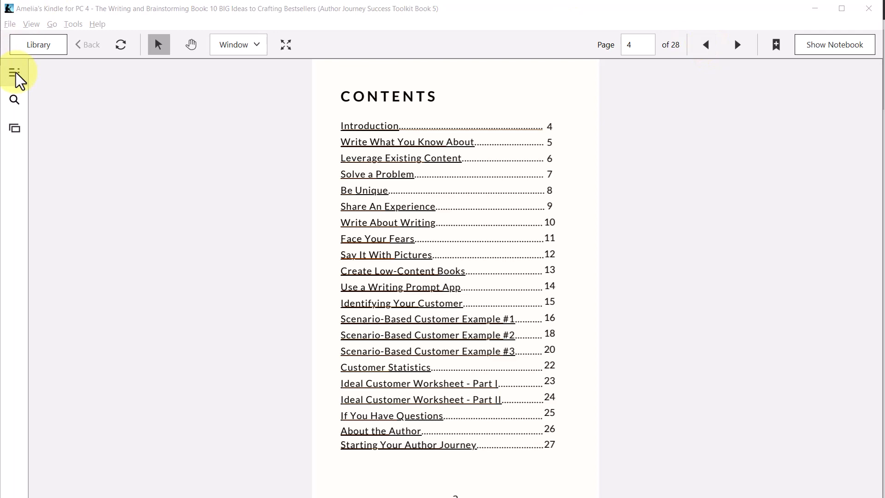
left_click(14, 72)
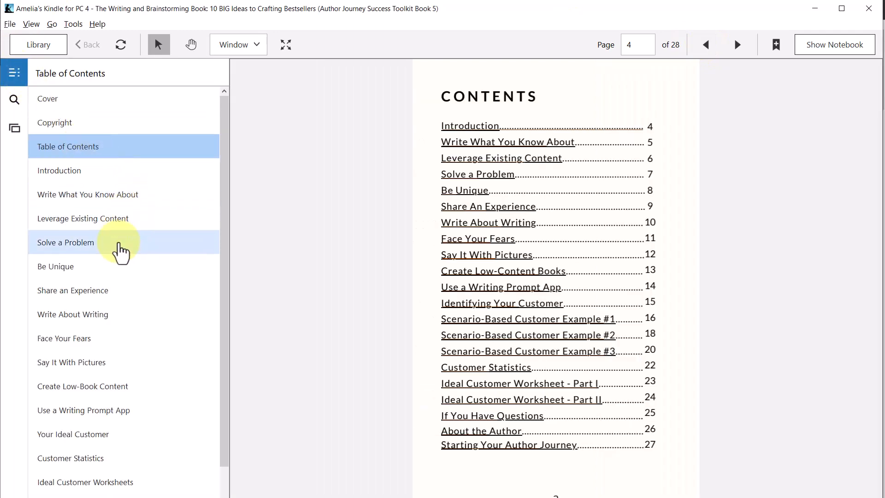
mouse_move(133, 368)
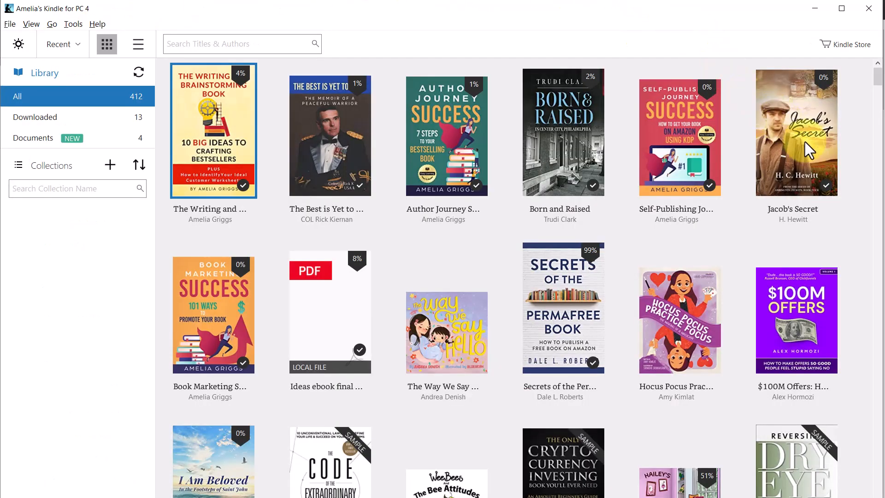
- Open Jacob's Secret, browse its chapter list, then return to the library
double_click(797, 133)
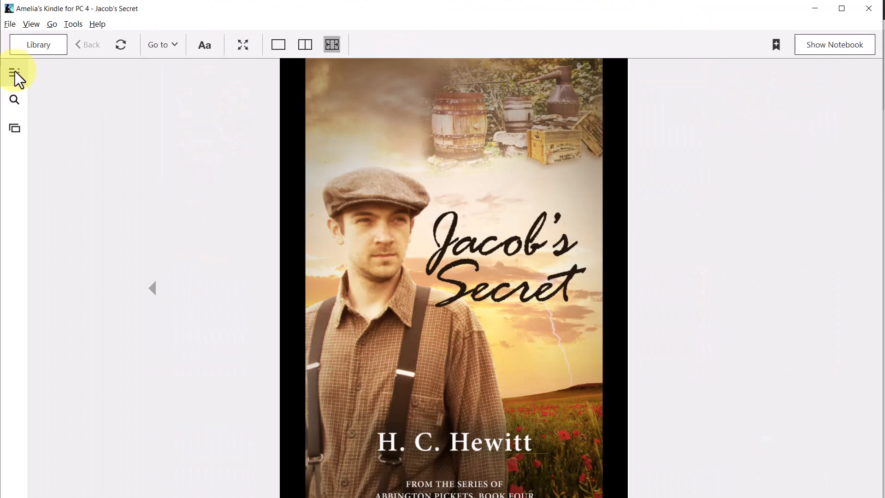
left_click(14, 73)
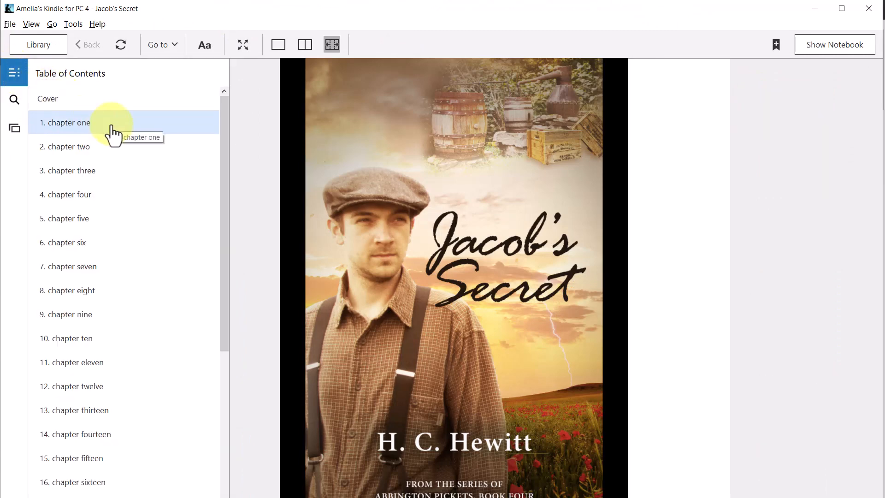
mouse_move(106, 242)
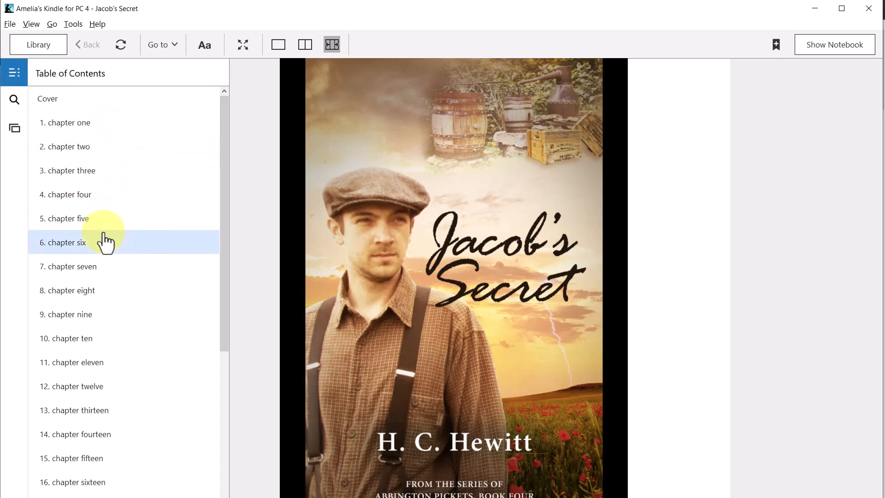
mouse_move(82, 271)
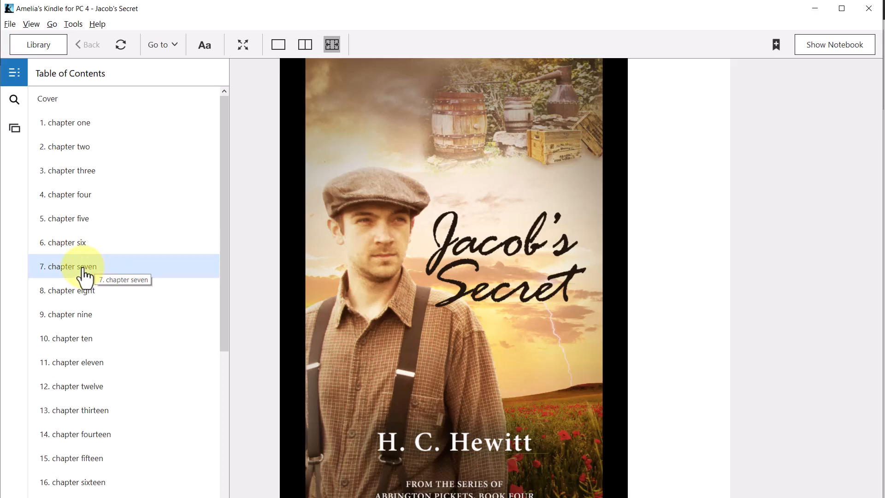
left_click(39, 44)
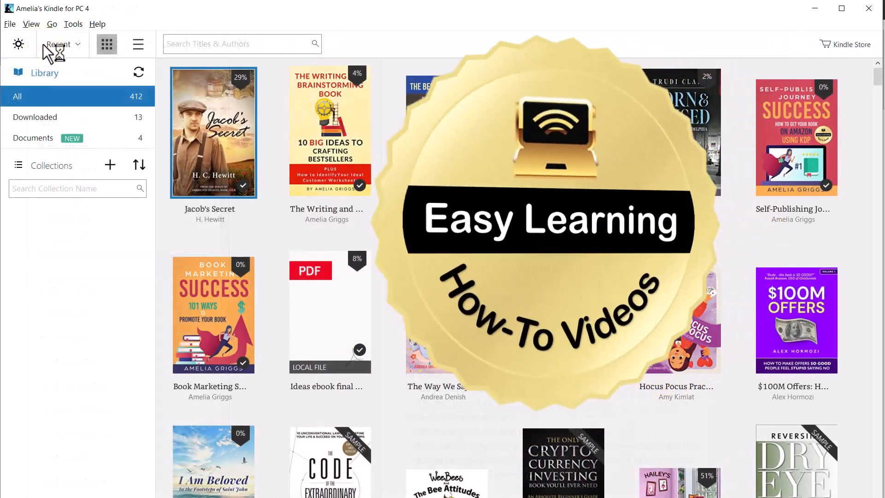